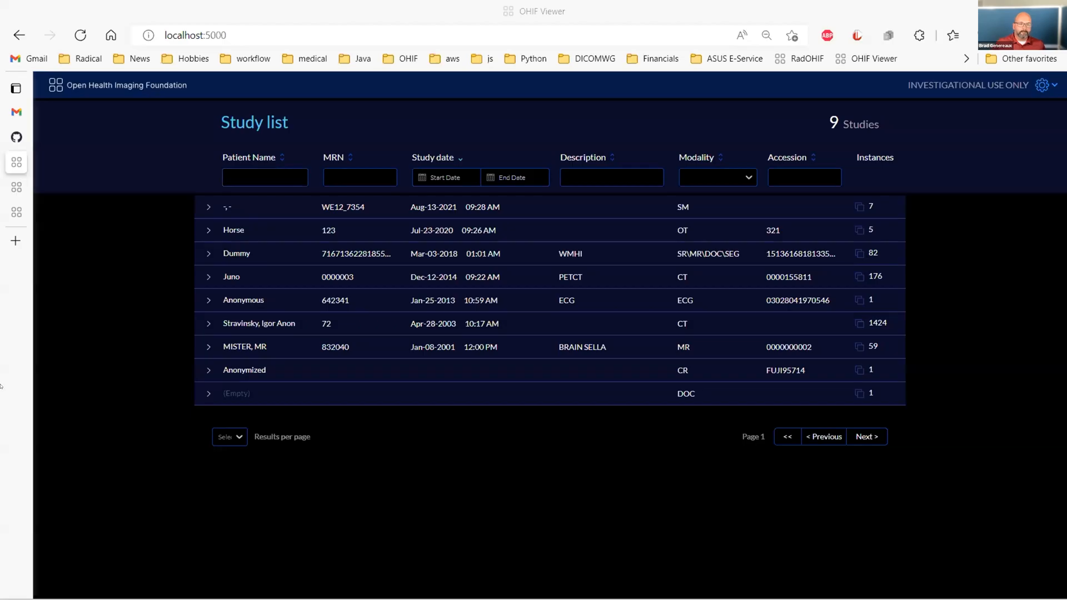
Bring up the Alt+Tab window switcher to find the ECG presentation.
{"action": "key", "text": "Alt+Tab"}
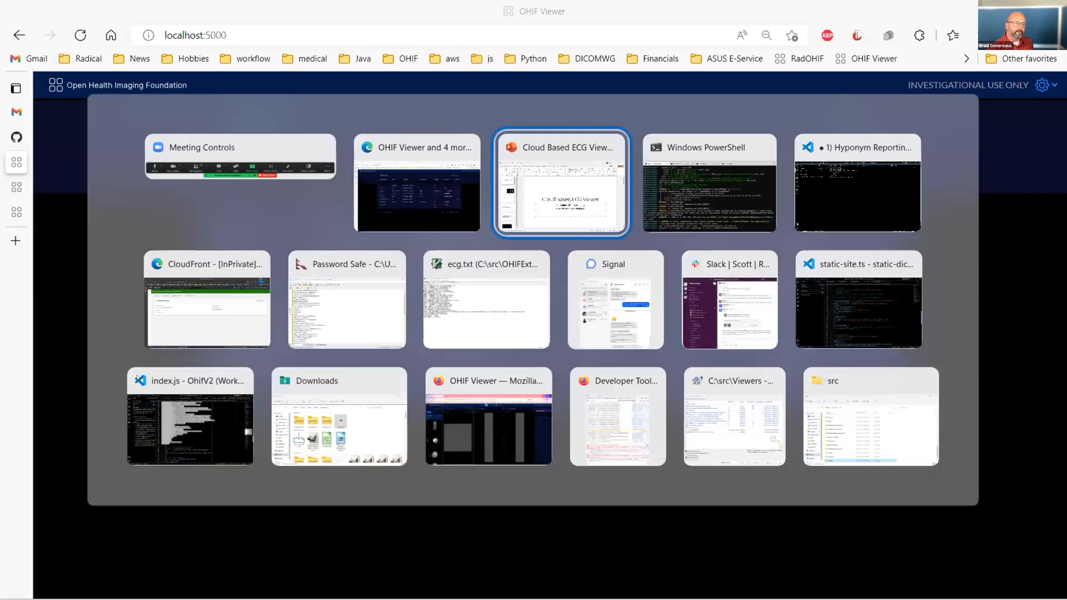
Switch to the PowerPoint ECG presentation window from the switcher.
{"action": "left_click", "coordinate": [560, 183]}
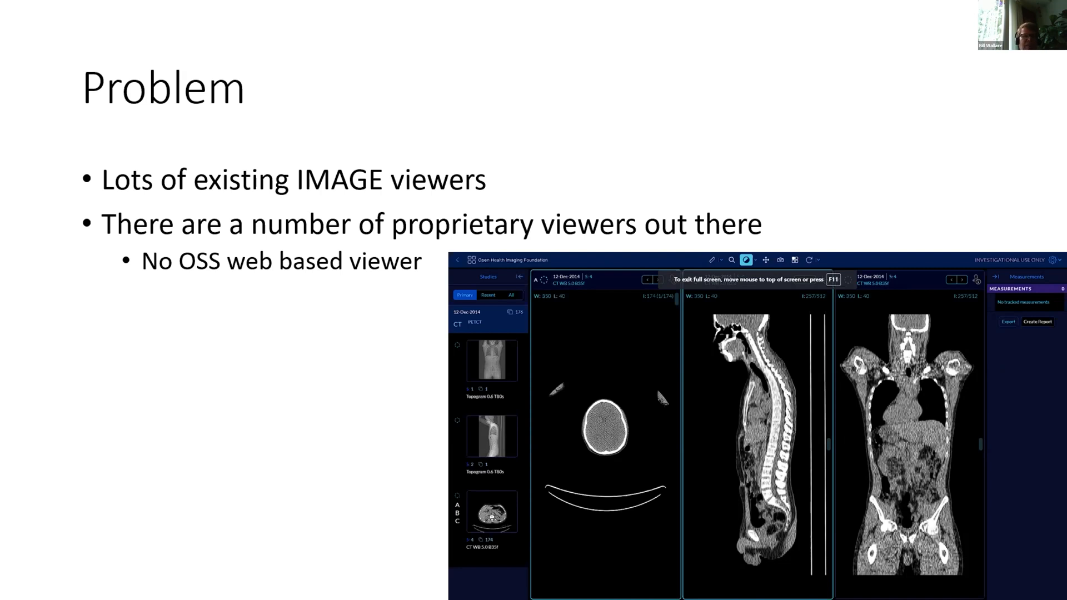
Advance the slideshow to the next slide.
{"action": "key", "text": "Right"}
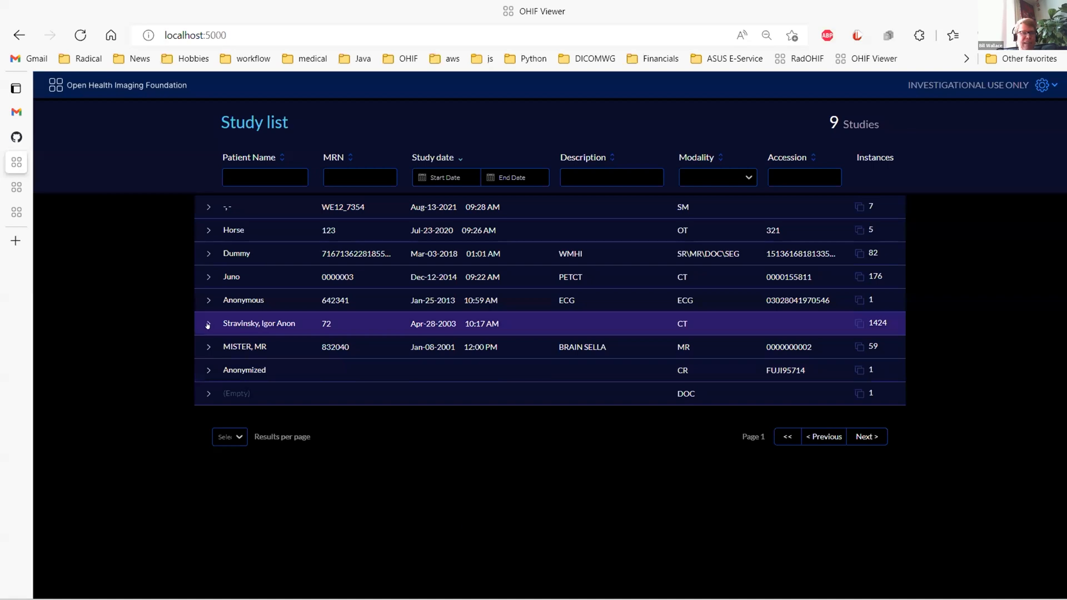
Open the 1424-instance CT study in MPR twice, returning to the study list between.
{"action": "left_click", "coordinate": [207, 323]}
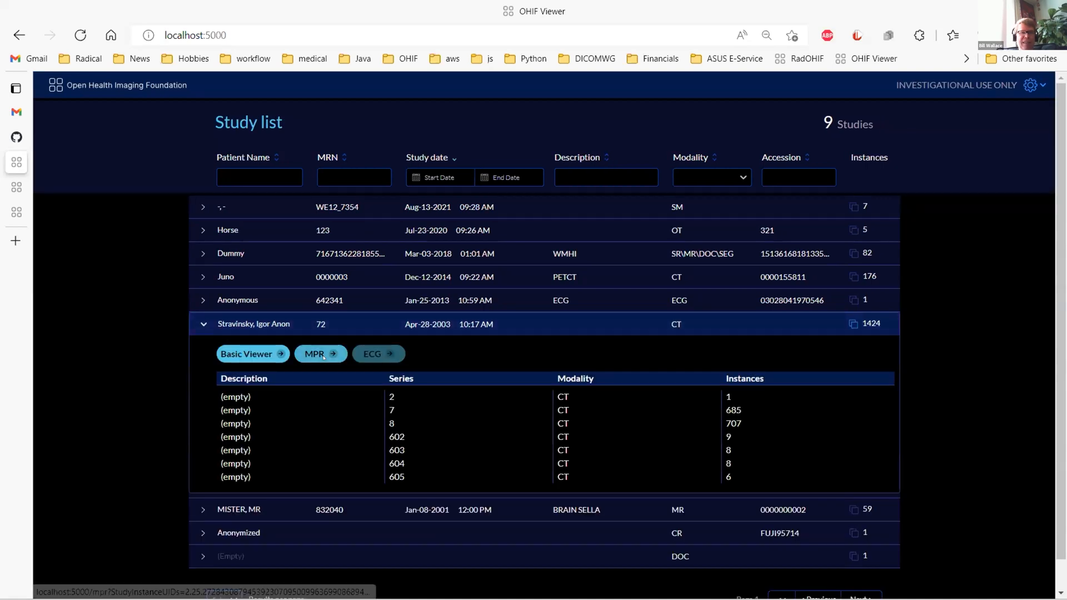
{"action": "left_click", "coordinate": [316, 354]}
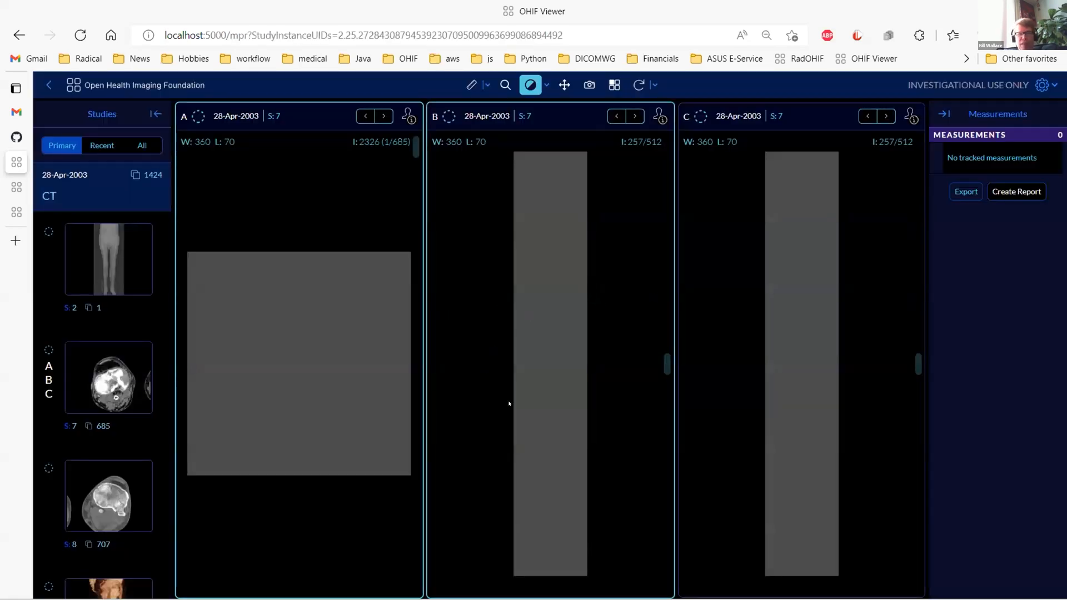
{"action": "mouse_move", "coordinate": [337, 324]}
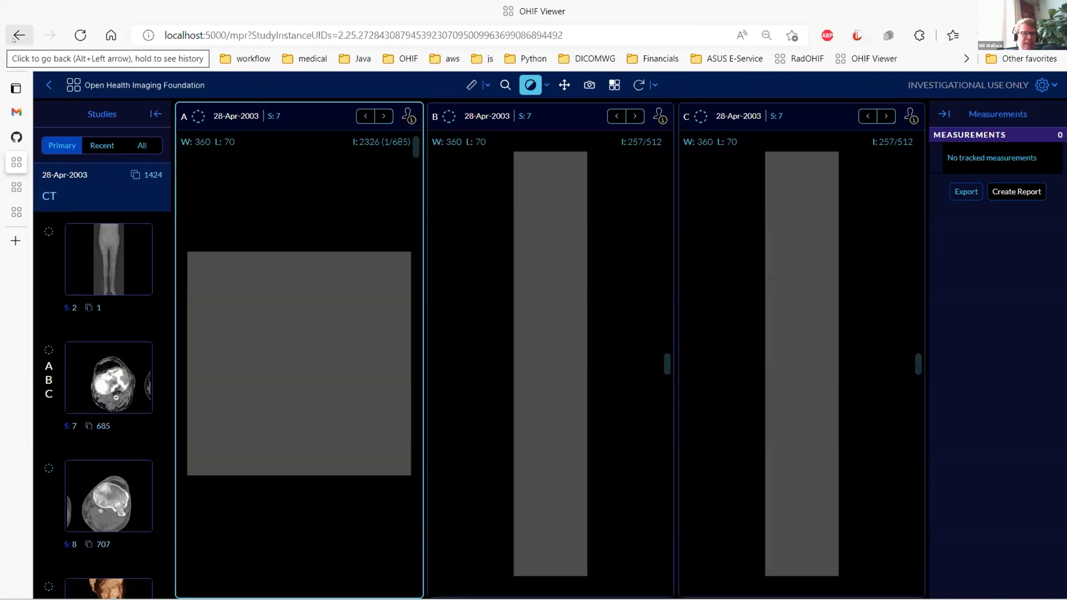
{"action": "left_click", "coordinate": [19, 35]}
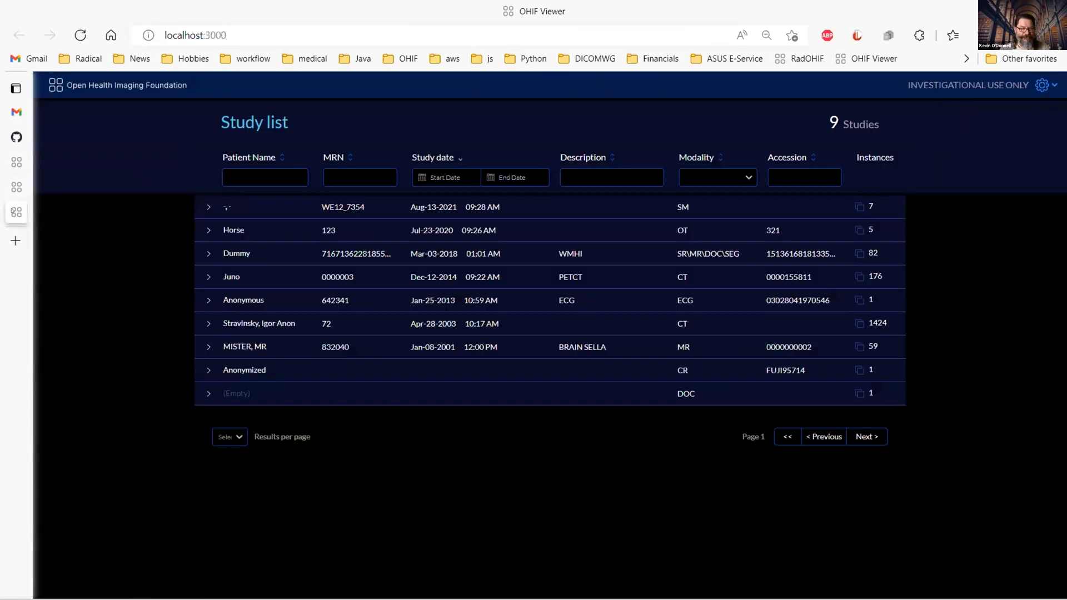
{"action": "mouse_move", "coordinate": [260, 318]}
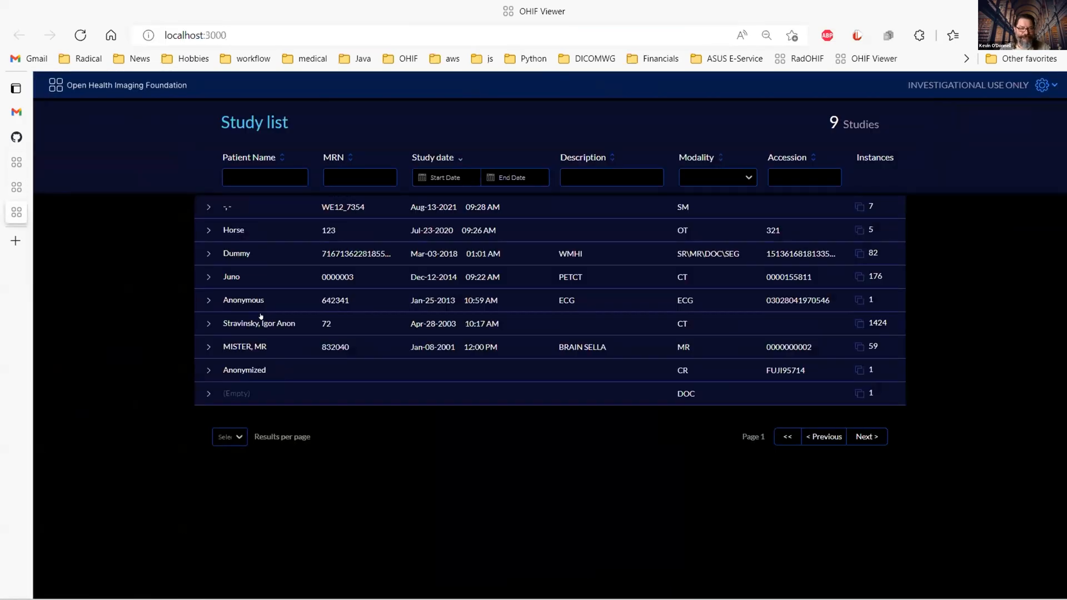
{"action": "left_click", "coordinate": [259, 323]}
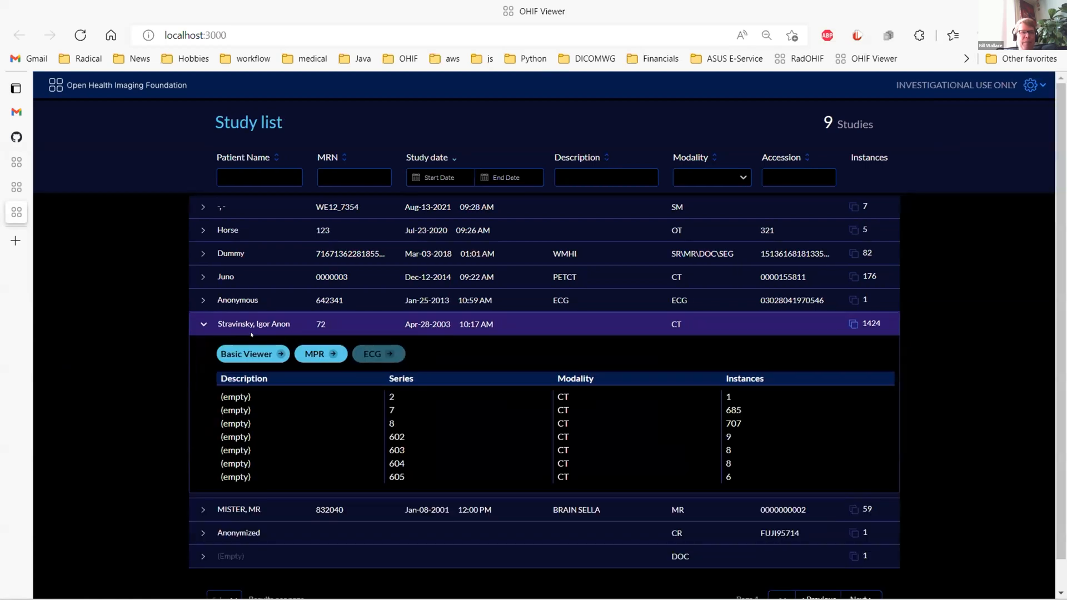
{"action": "left_click", "coordinate": [315, 354]}
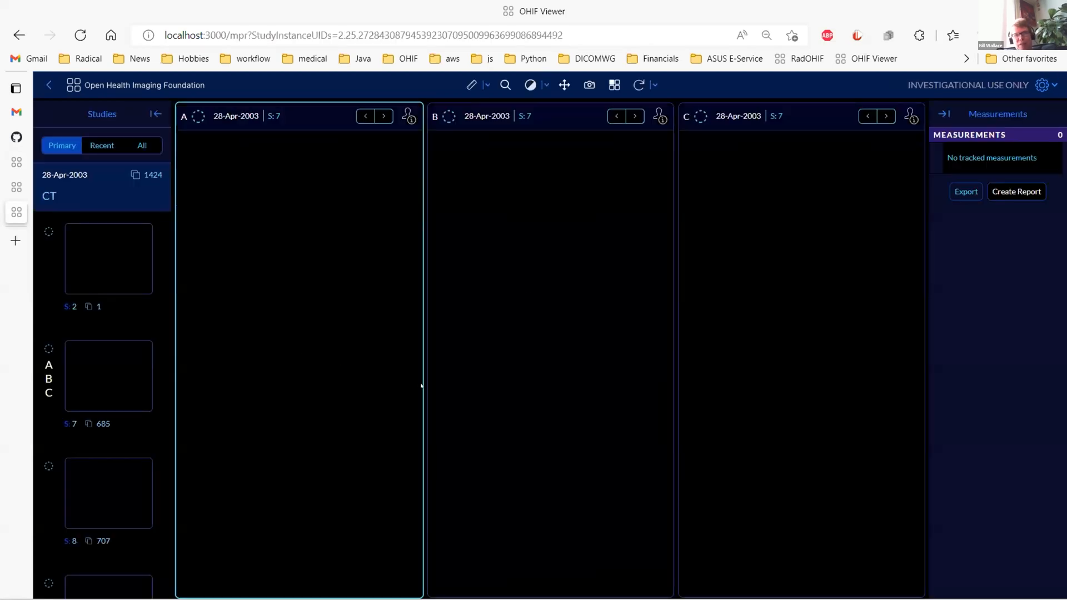
{"action": "mouse_move", "coordinate": [597, 315]}
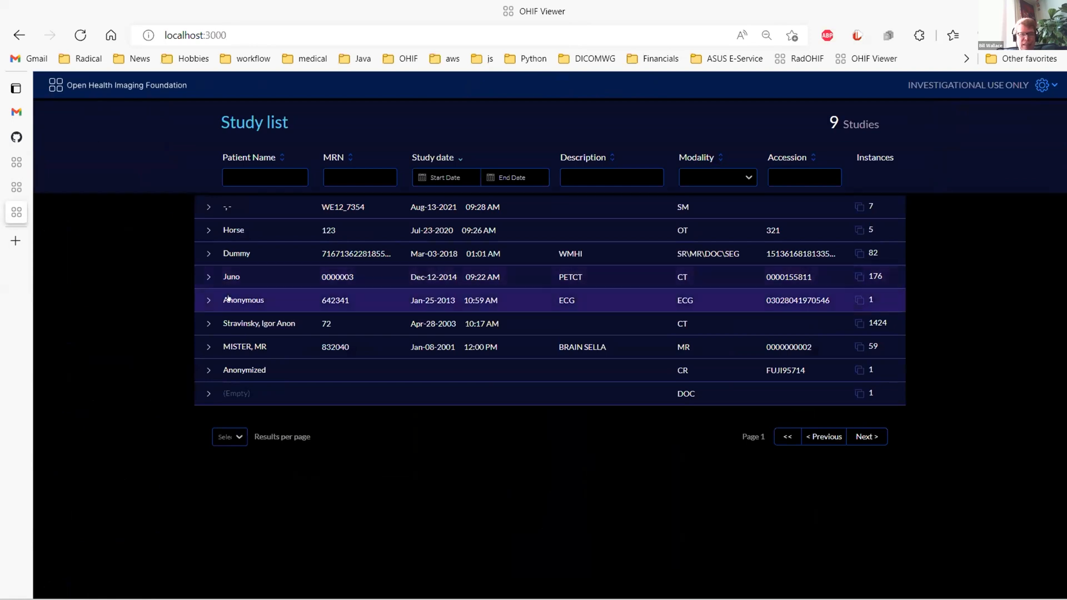
Open the Anonymous Jan-2013 ECG study in ECG mode and scroll through the lead traces.
{"action": "left_click", "coordinate": [243, 300]}
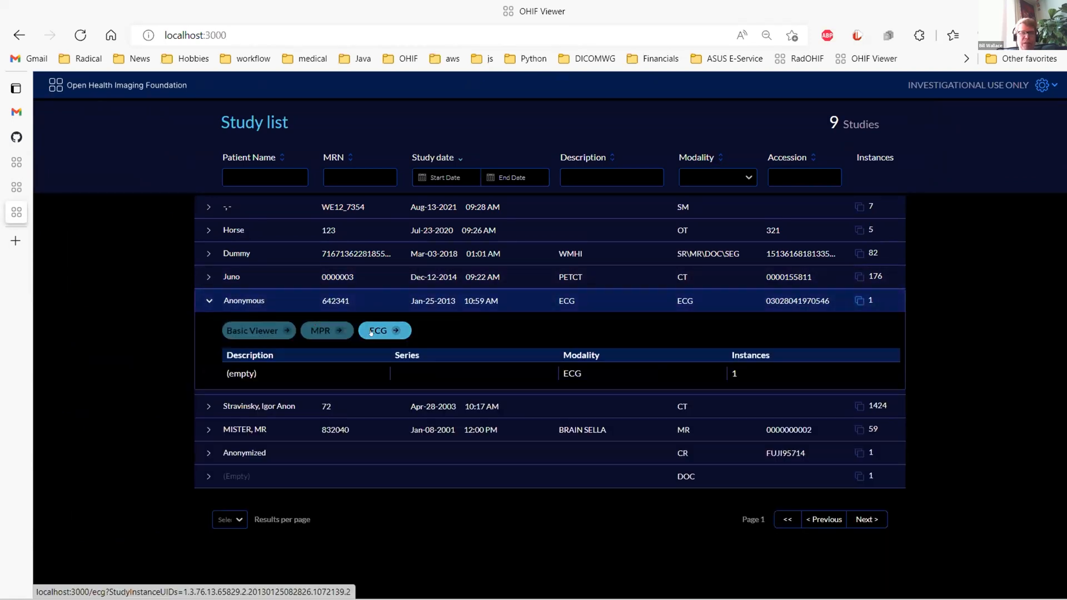
{"action": "left_click", "coordinate": [379, 330]}
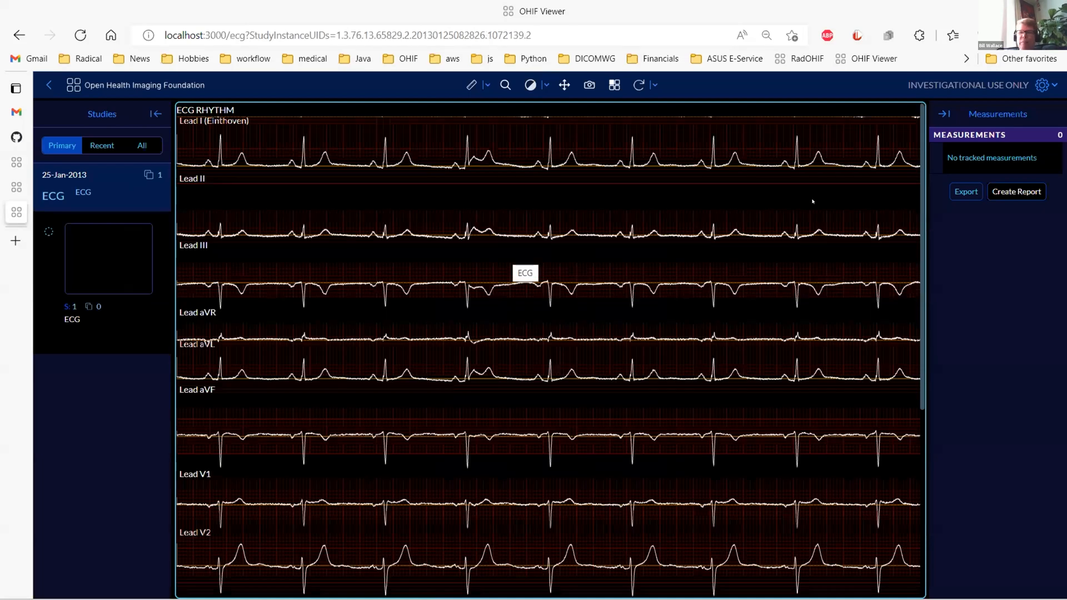
{"action": "mouse_move", "coordinate": [321, 94]}
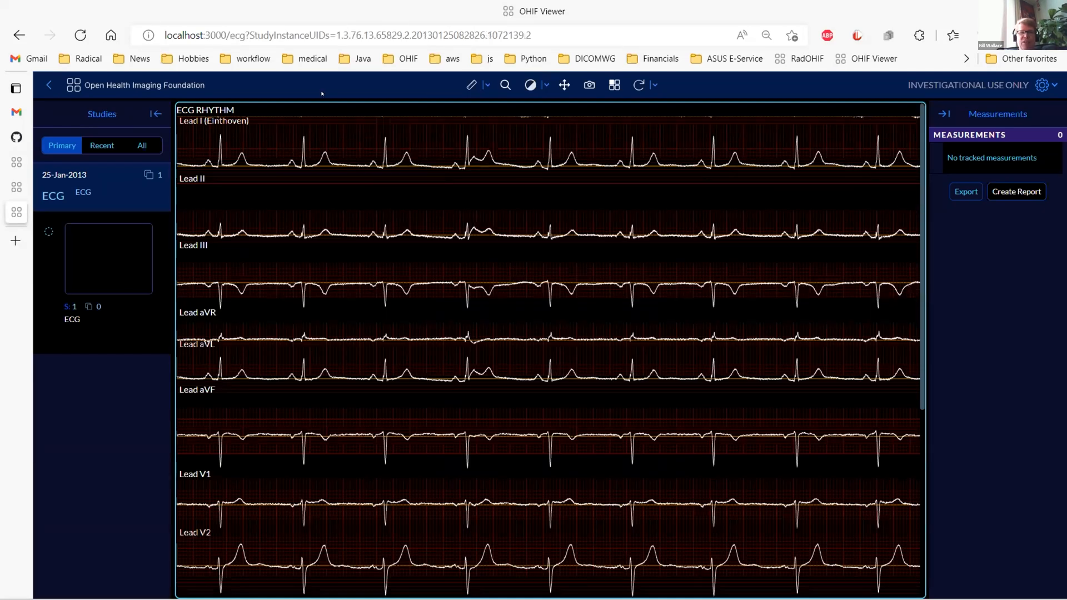
{"action": "mouse_move", "coordinate": [385, 184]}
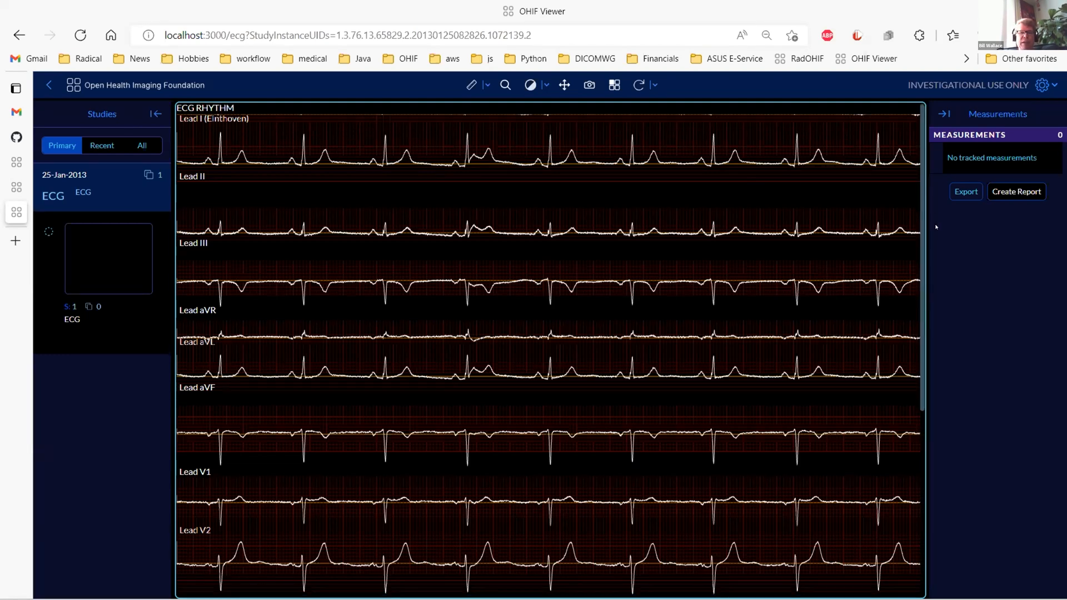
{"action": "scroll", "scroll_direction": "down", "scroll_amount": 3}
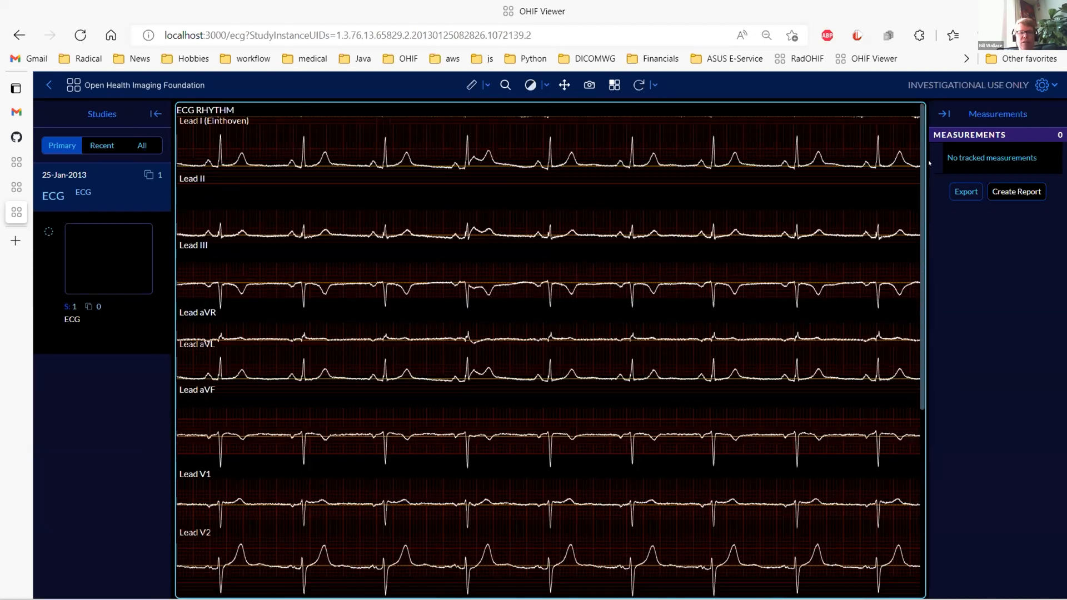
{"action": "scroll", "scroll_direction": "down", "scroll_amount": 3}
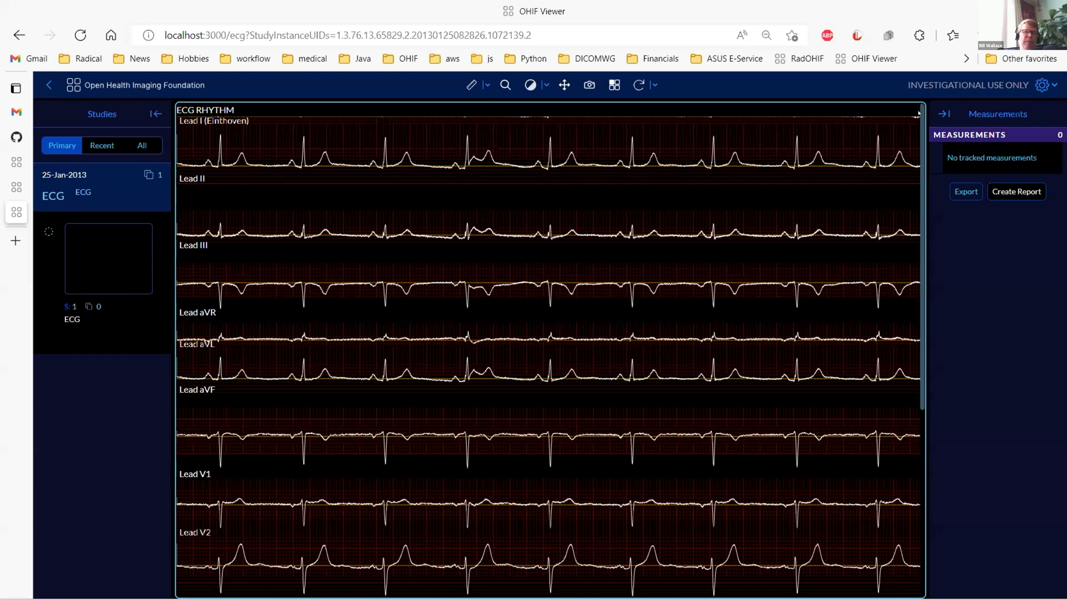
{"action": "mouse_move", "coordinate": [578, 138]}
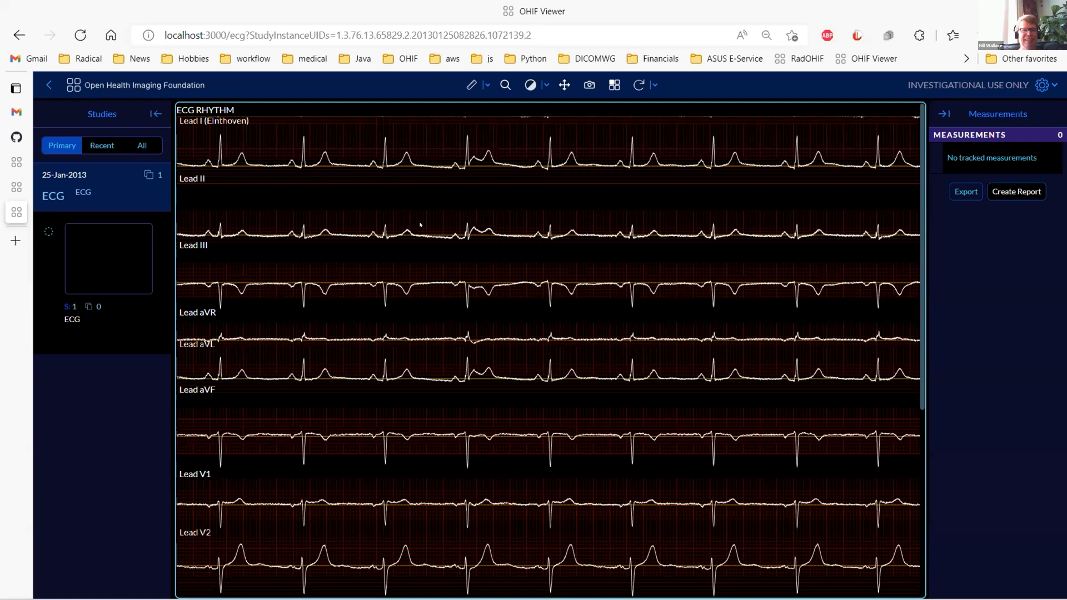
{"action": "mouse_move", "coordinate": [403, 254]}
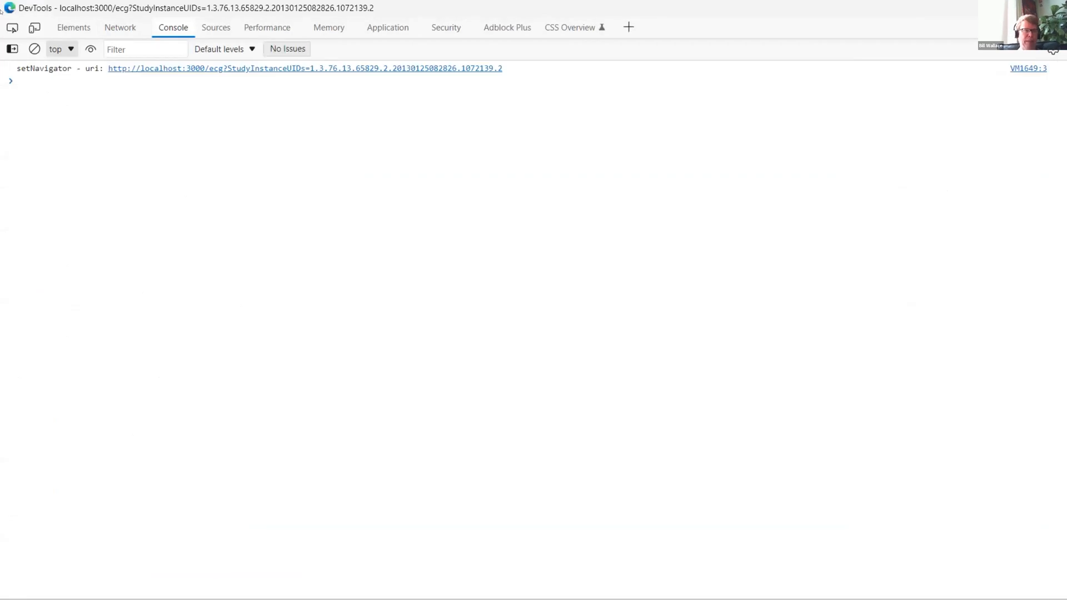
Filter DevTools Network by 'studi' and compare the series, metadata and bulk-data request headers.
{"action": "left_click", "coordinate": [120, 27]}
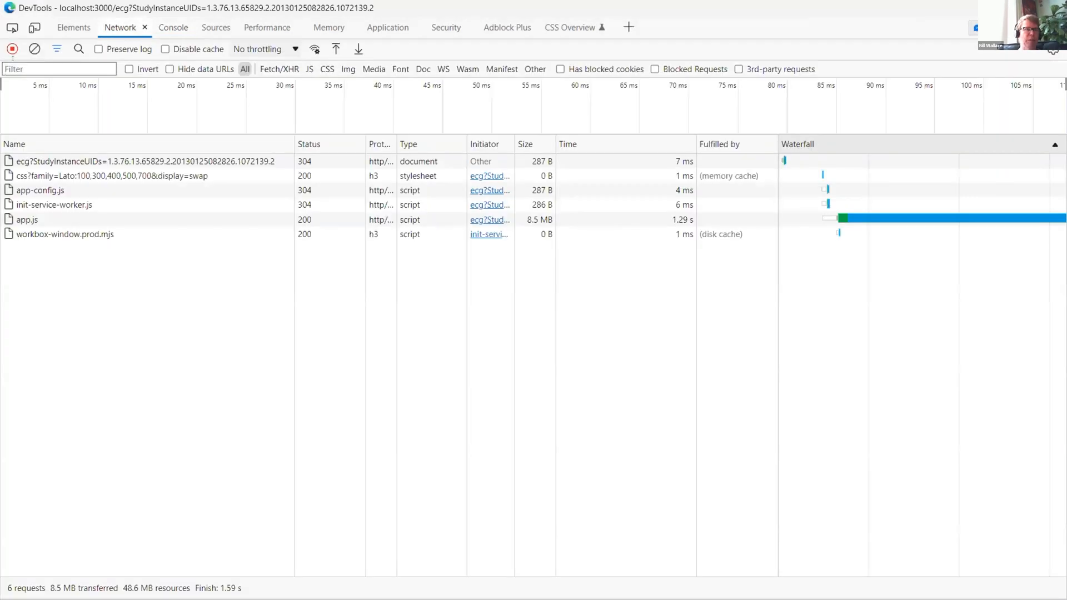
{"action": "type", "text": "studies"}
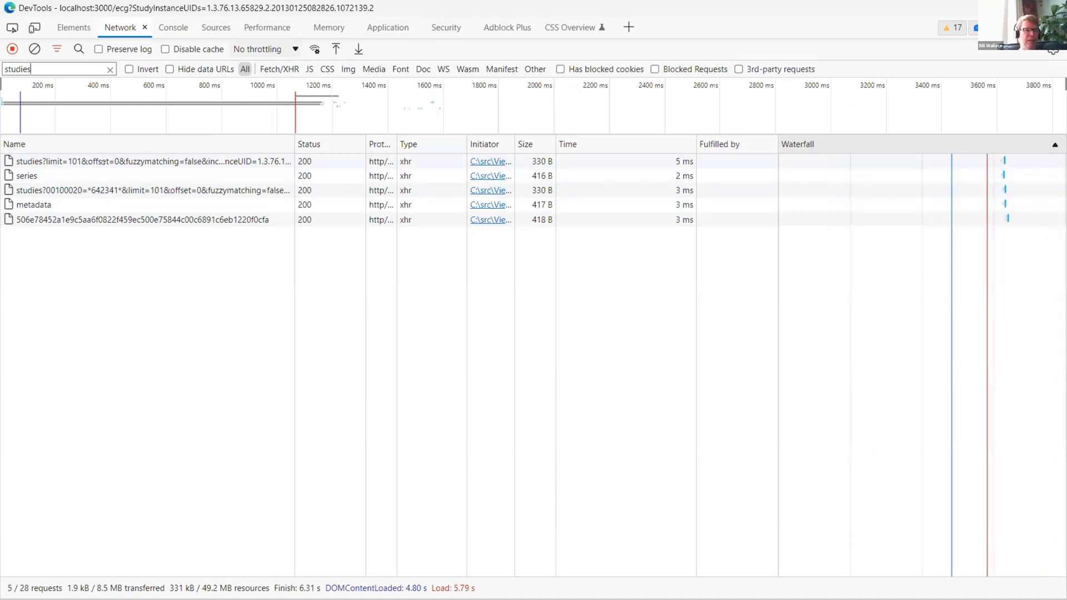
{"action": "left_click", "coordinate": [28, 175]}
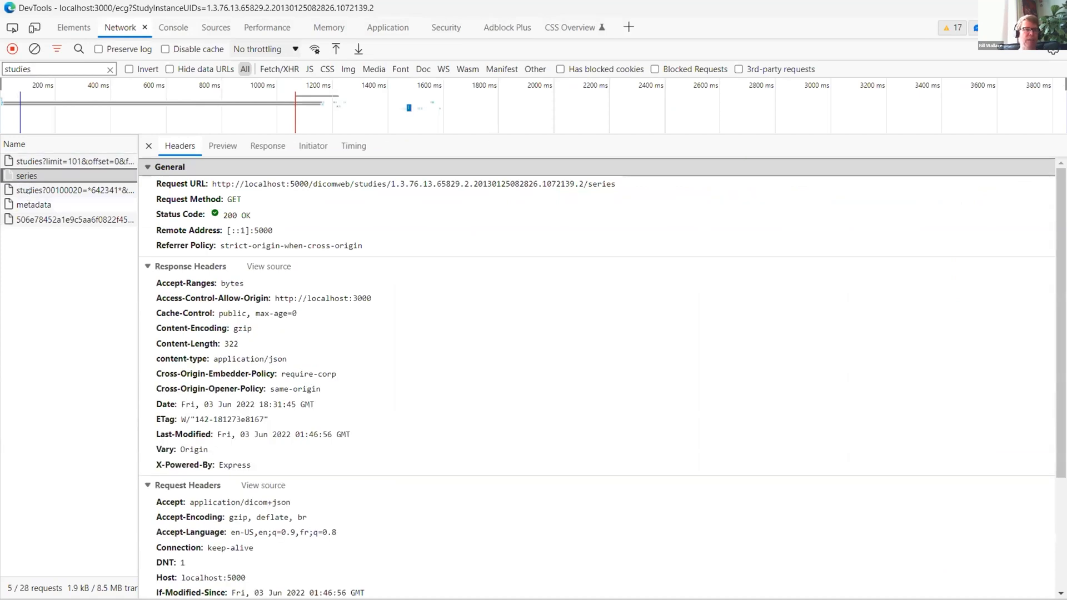
{"action": "left_click", "coordinate": [33, 204]}
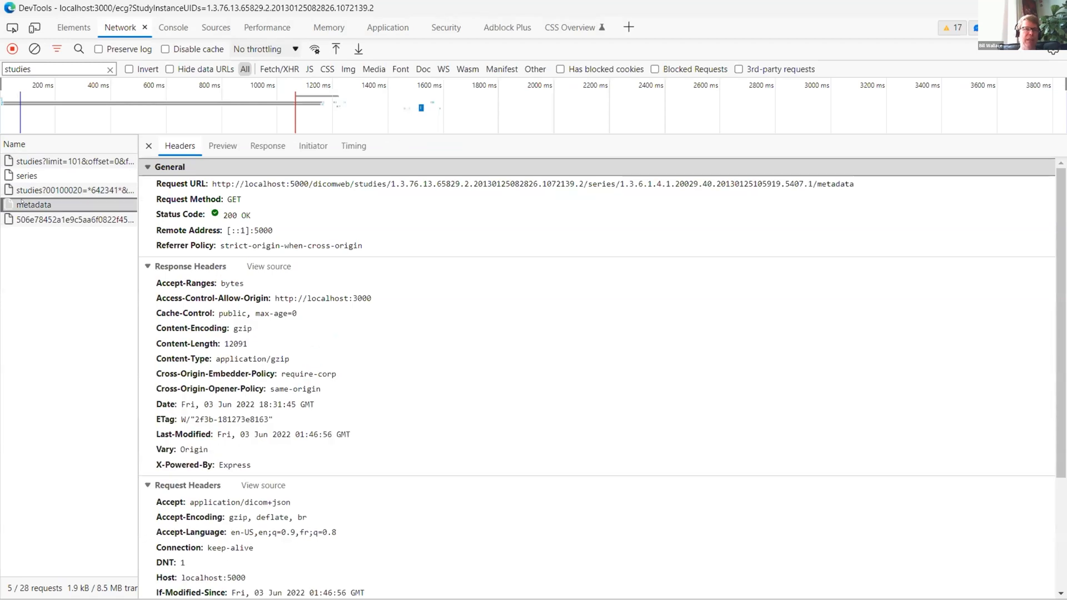
{"action": "left_click", "coordinate": [68, 218]}
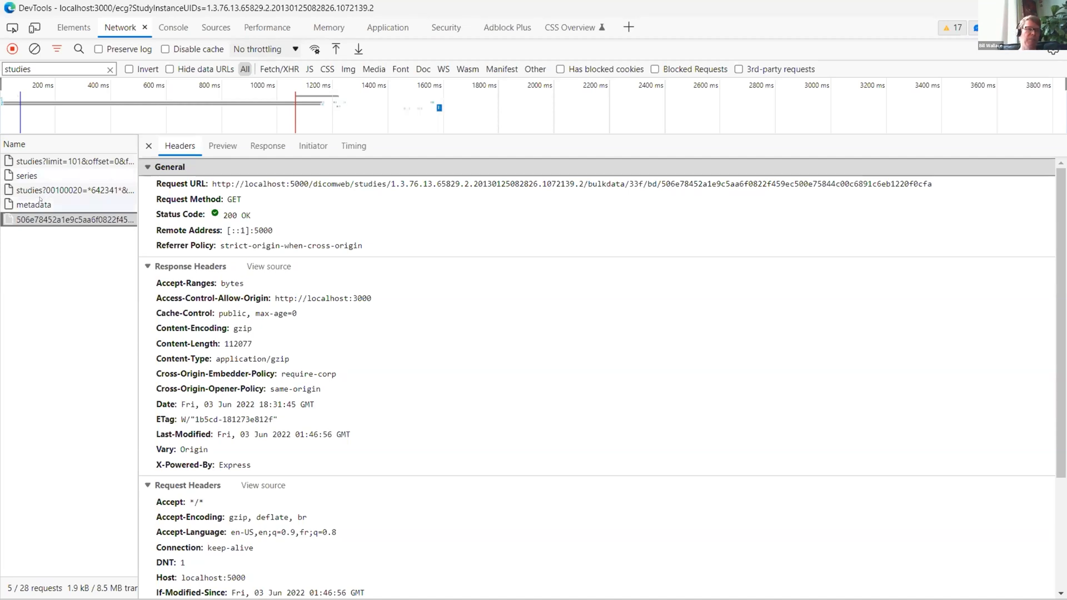
{"action": "left_click", "coordinate": [34, 205]}
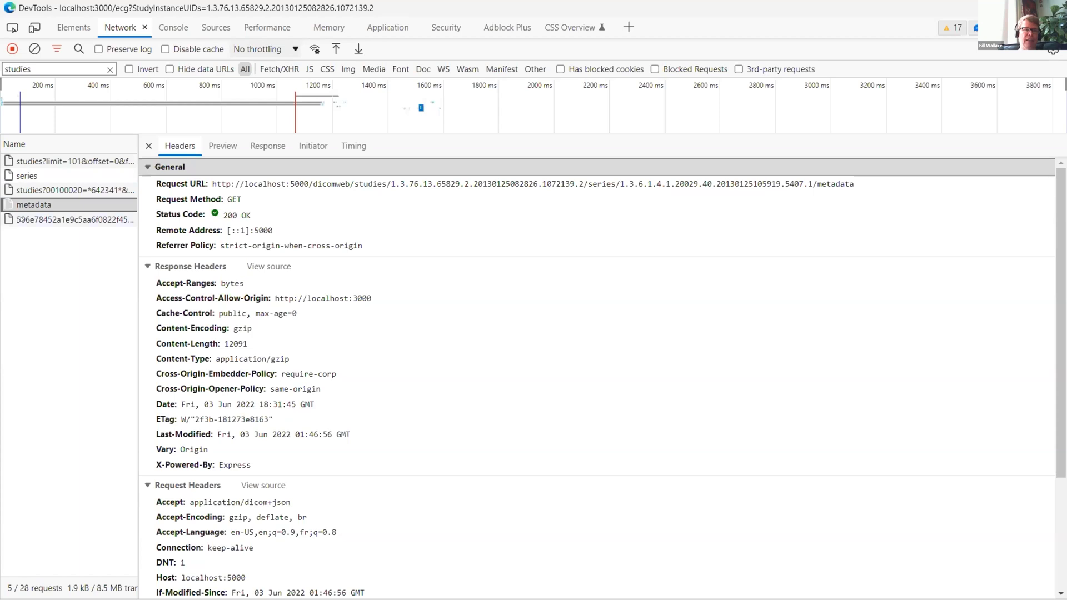
{"action": "left_click", "coordinate": [68, 219]}
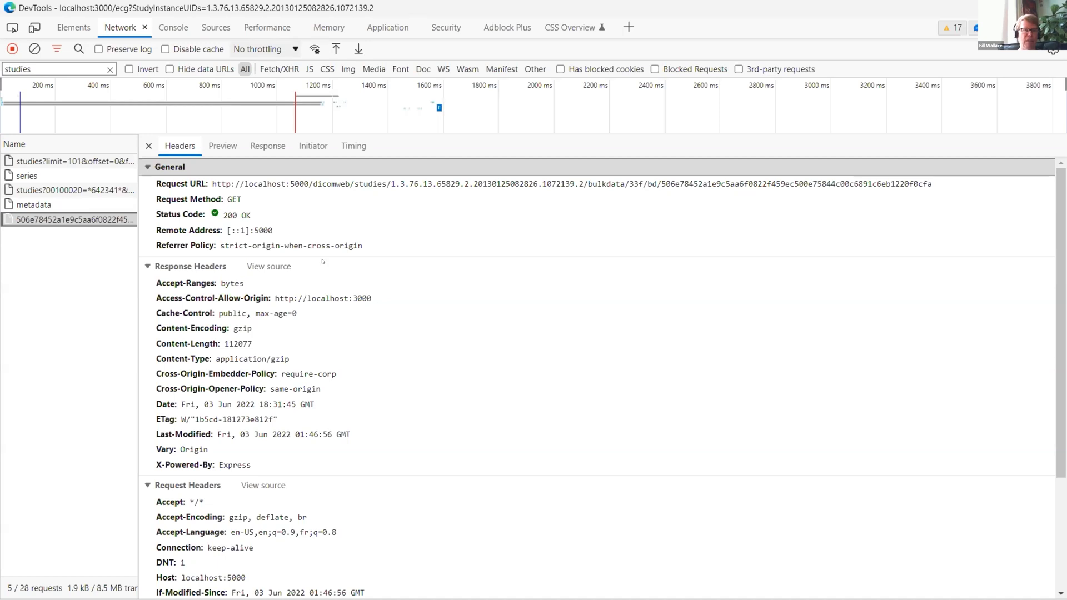
{"action": "mouse_move", "coordinate": [287, 307]}
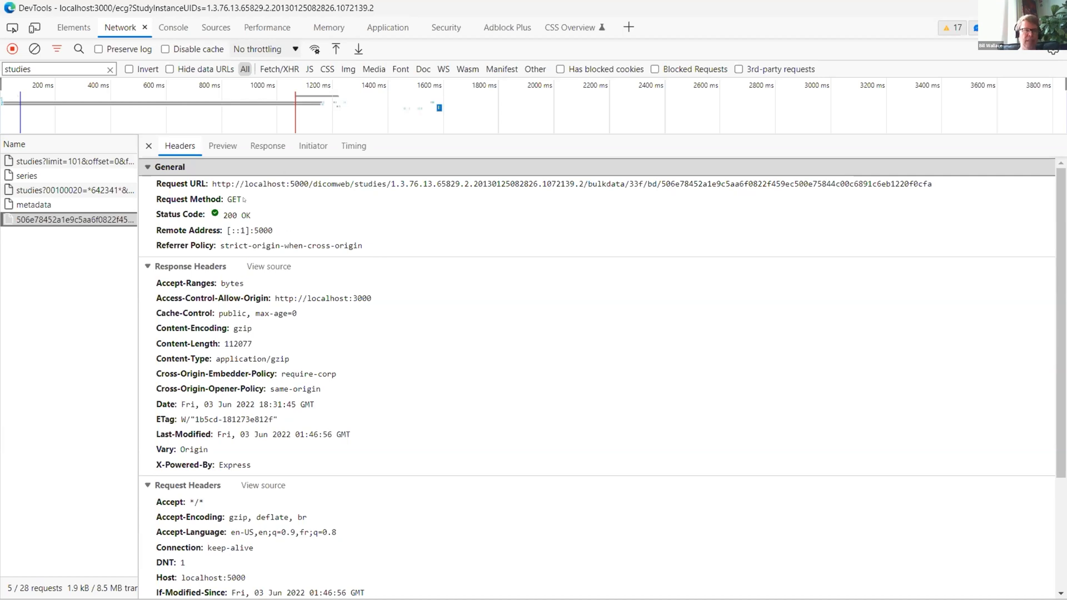
{"action": "left_click", "coordinate": [33, 204]}
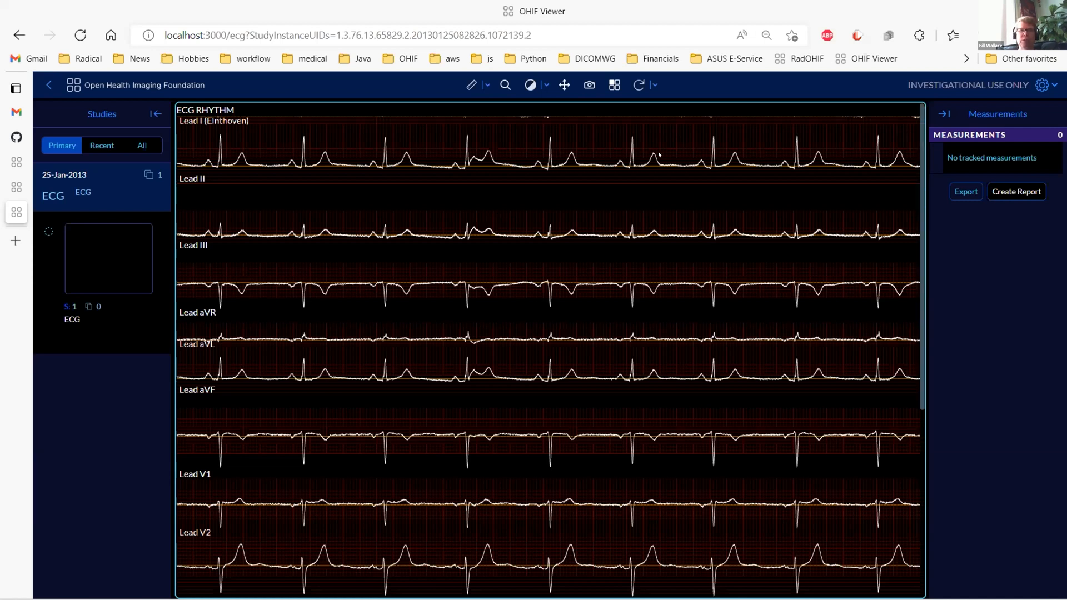
{"action": "mouse_move", "coordinate": [678, 155]}
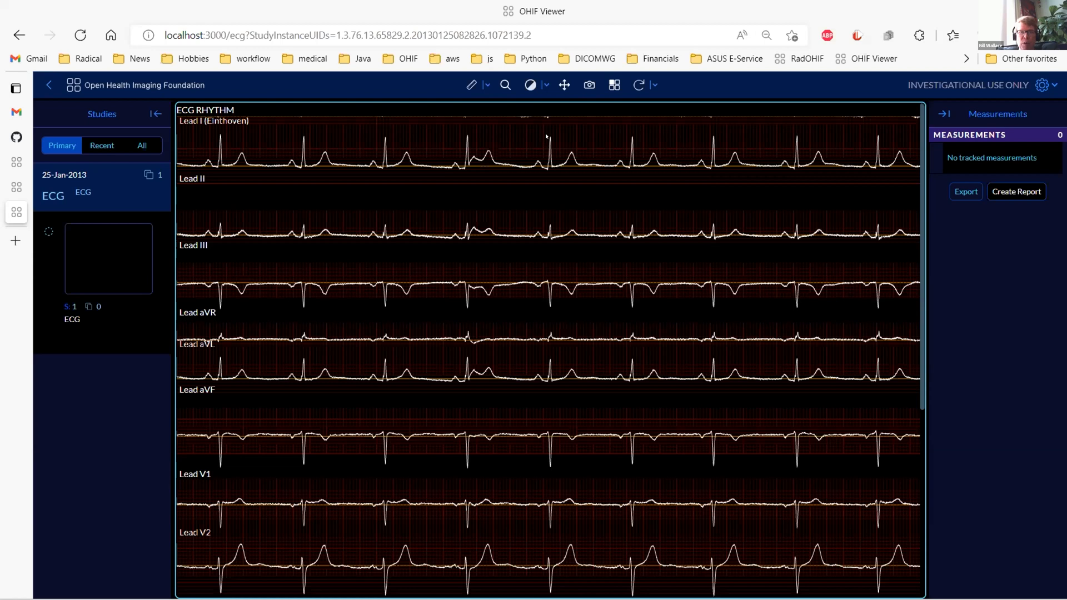
{"action": "mouse_move", "coordinate": [548, 137]}
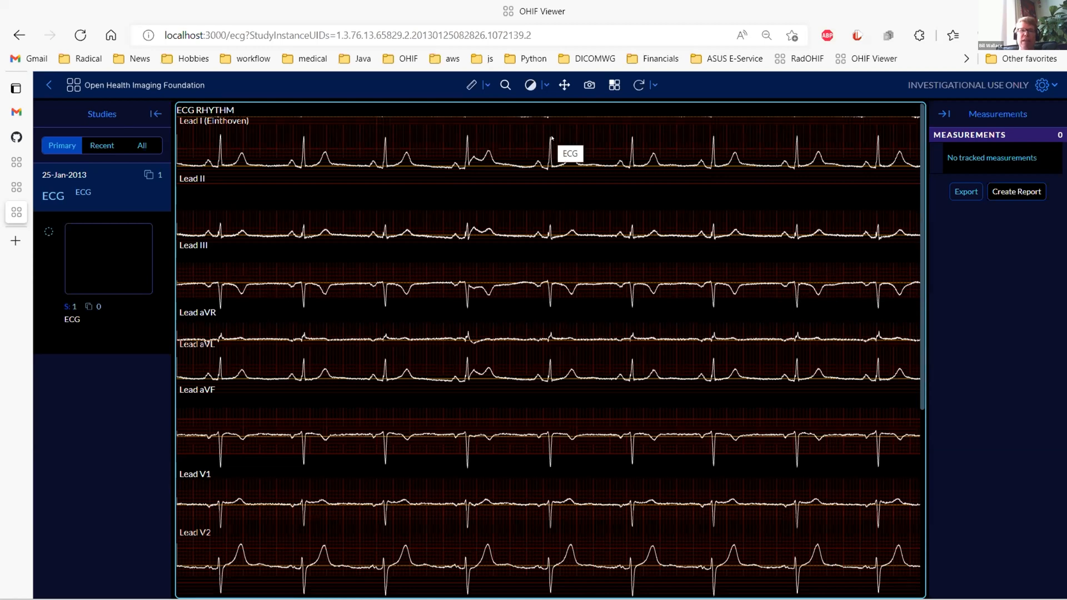
{"action": "mouse_move", "coordinate": [473, 137]}
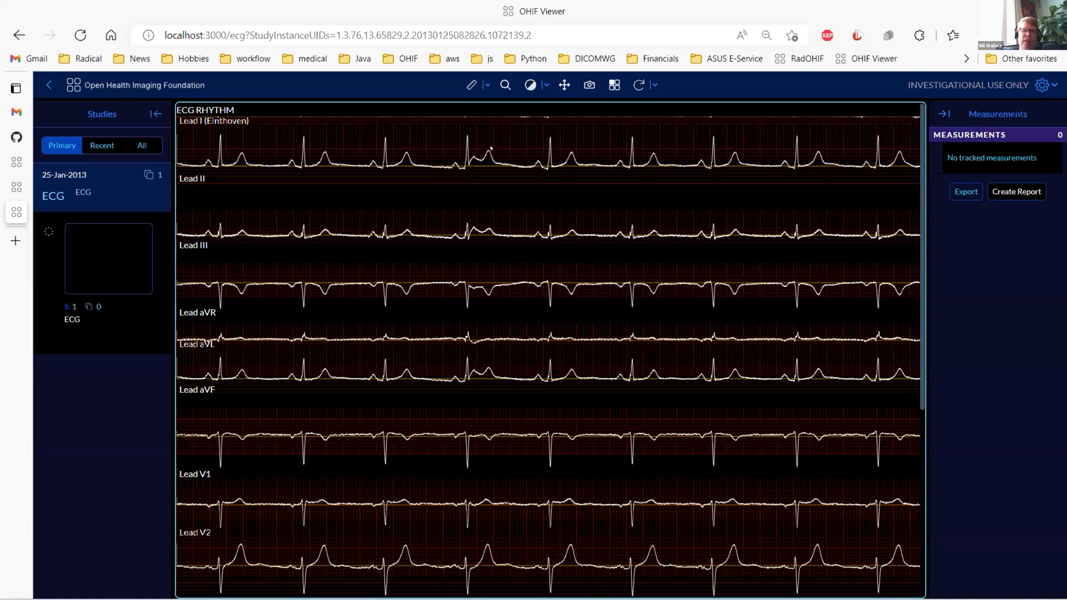
{"action": "mouse_move", "coordinate": [537, 130]}
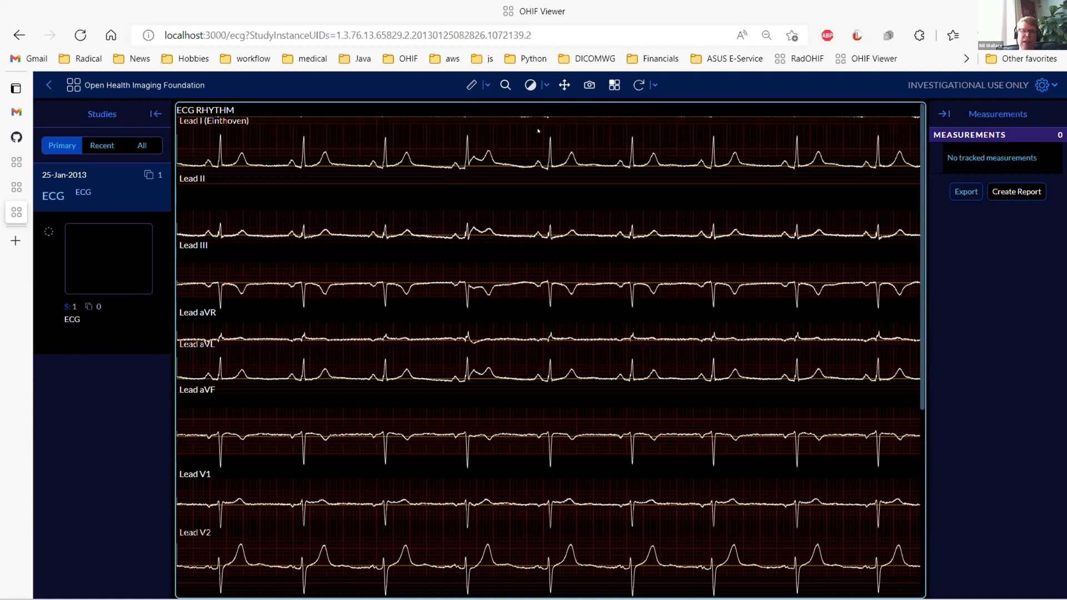
{"action": "mouse_move", "coordinate": [479, 173]}
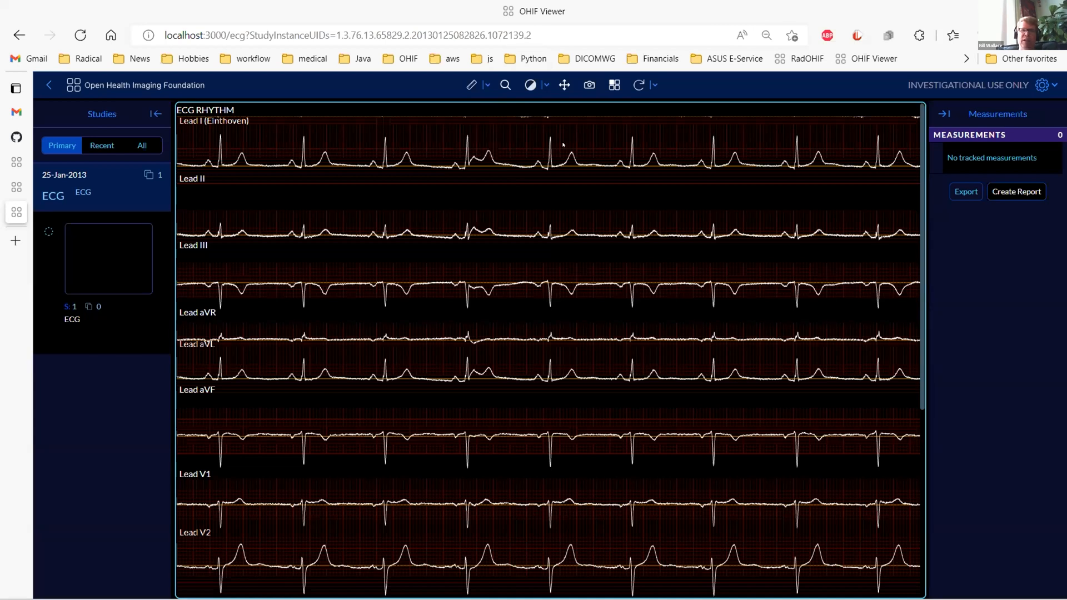
{"action": "mouse_move", "coordinate": [491, 138]}
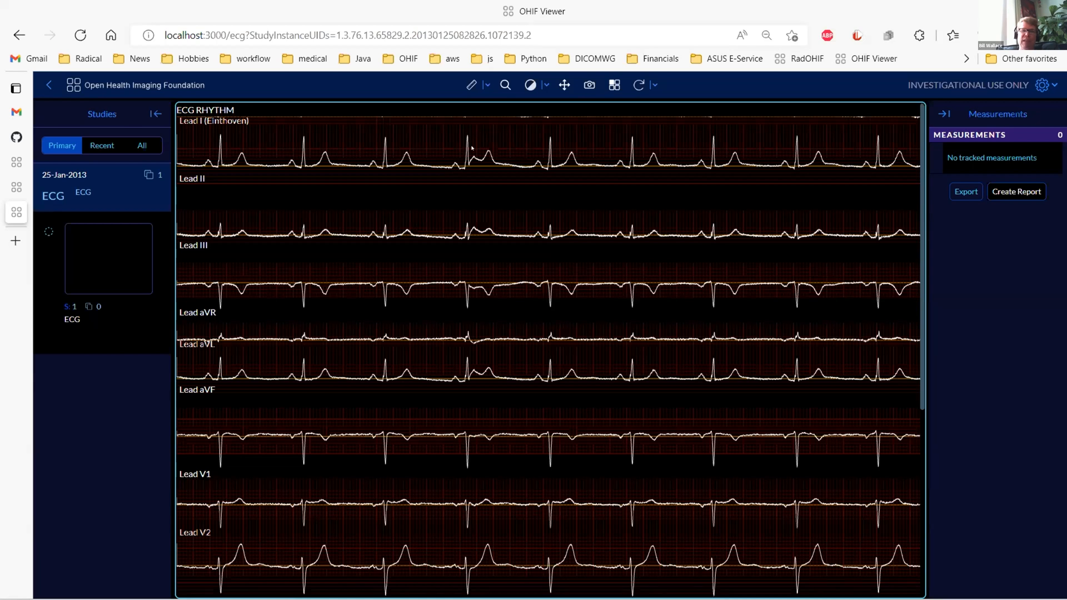
{"action": "mouse_move", "coordinate": [536, 121]}
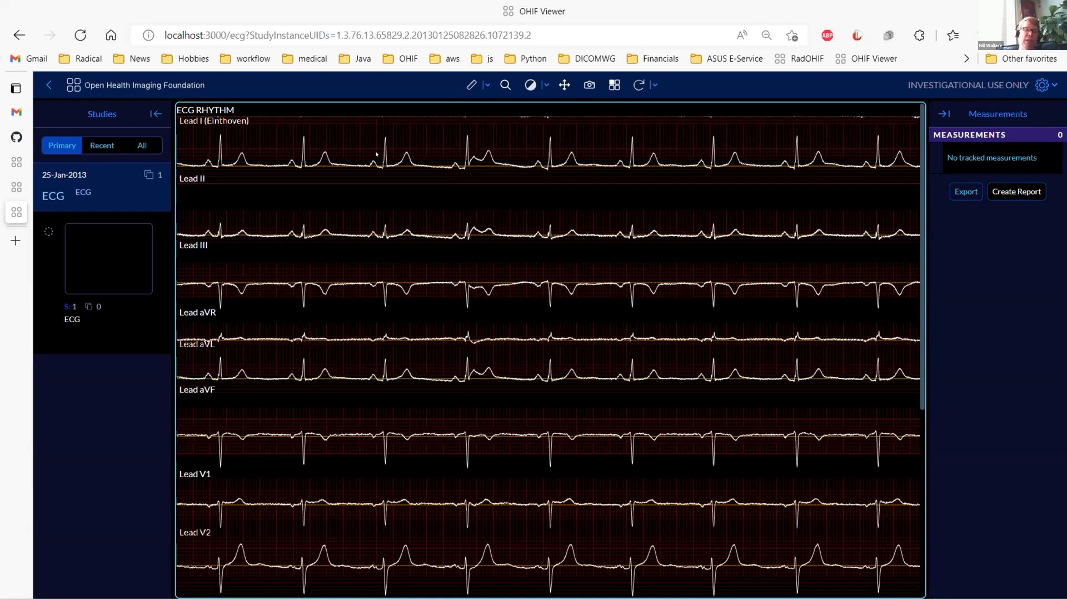
{"action": "mouse_move", "coordinate": [570, 121]}
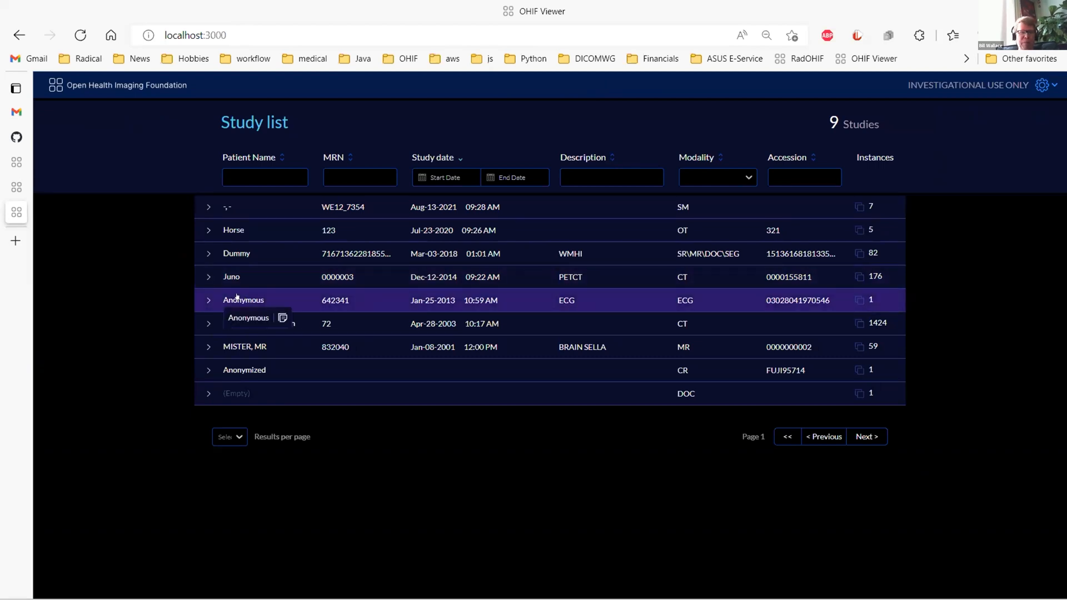
Expand the Apr-28-2003 CT study with 1424 instances and launch MPR mode.
{"action": "left_click", "coordinate": [208, 324]}
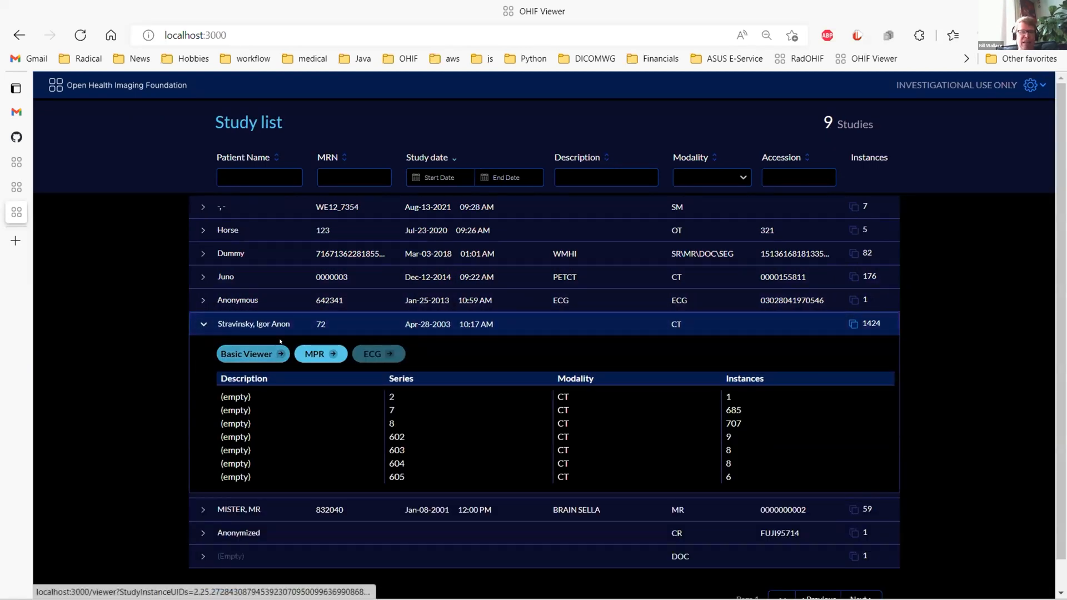
{"action": "left_click", "coordinate": [319, 354]}
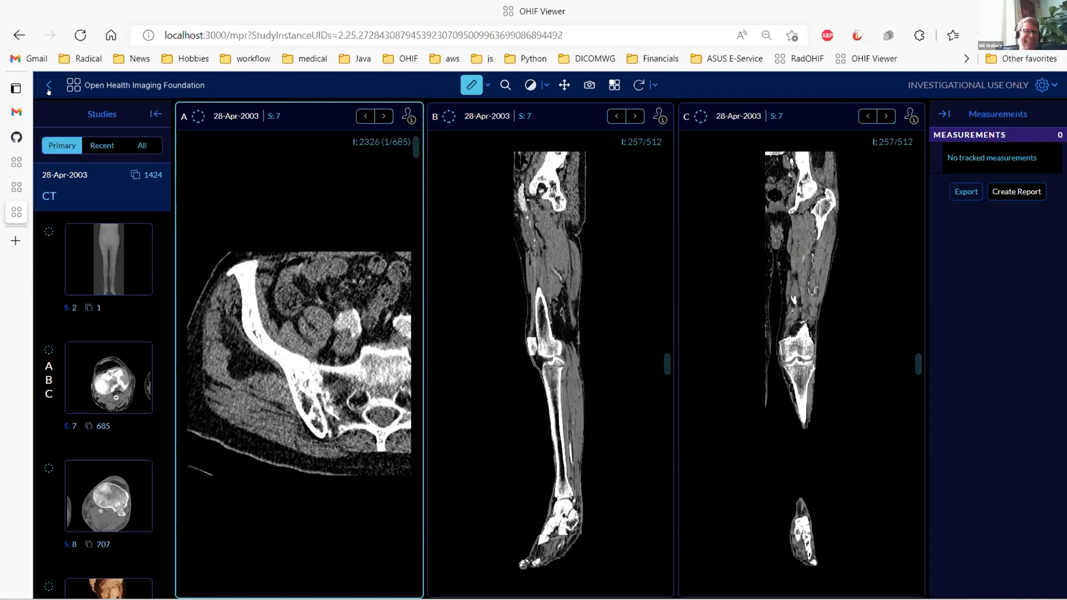
Return to the study list and open the Anonymous ECG study in ECG mode.
{"action": "left_click", "coordinate": [47, 85]}
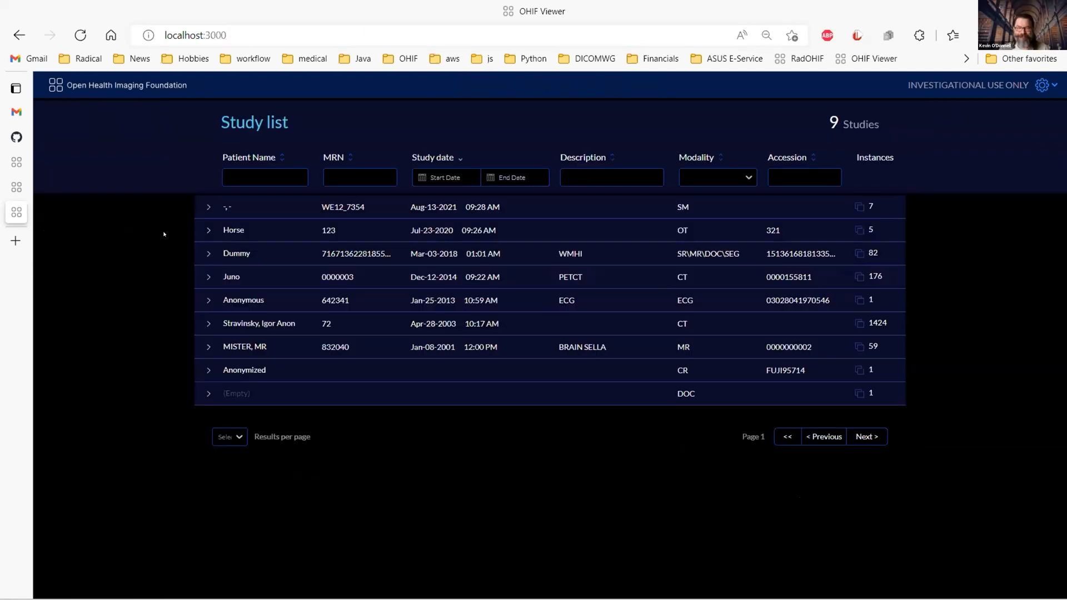
{"action": "left_click", "coordinate": [243, 300]}
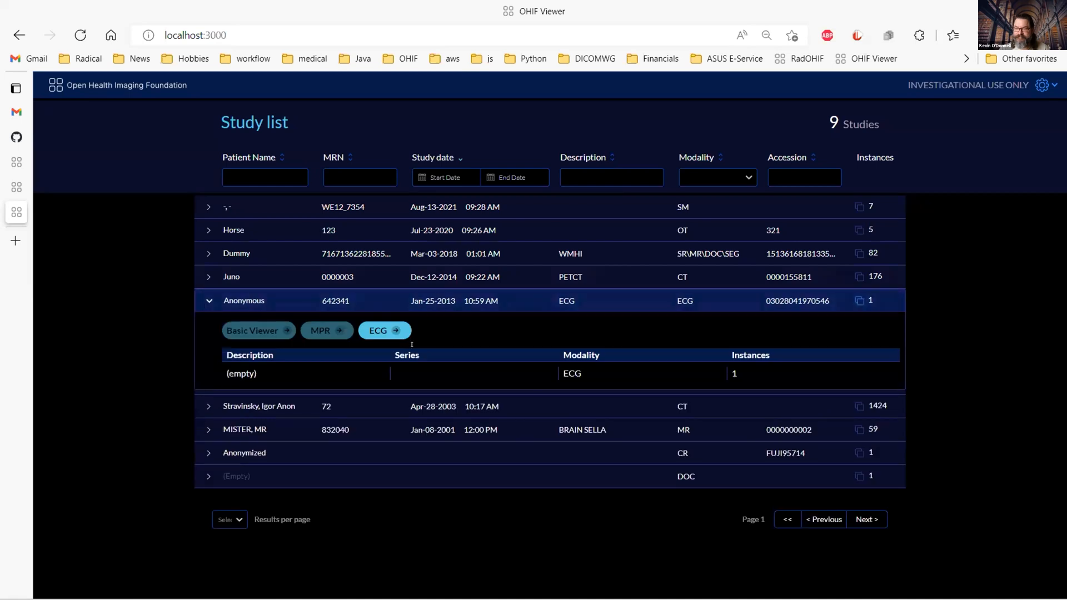
{"action": "left_click", "coordinate": [378, 330]}
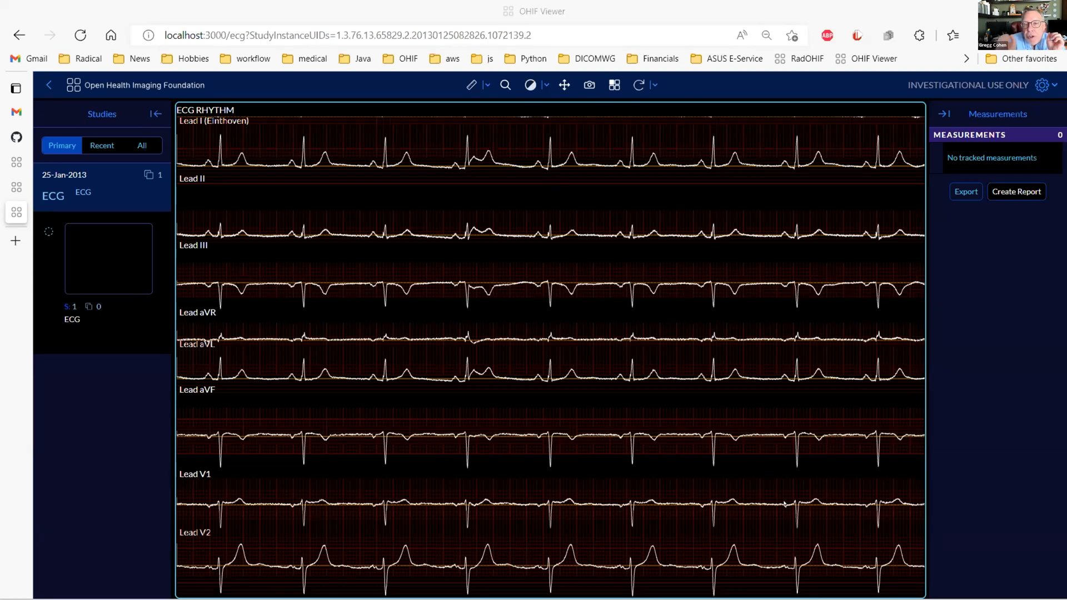
Switch via Alt+Tab to the InPrivate Edge window showing the CloudFront viewer.
{"action": "key", "text": "alt+tab"}
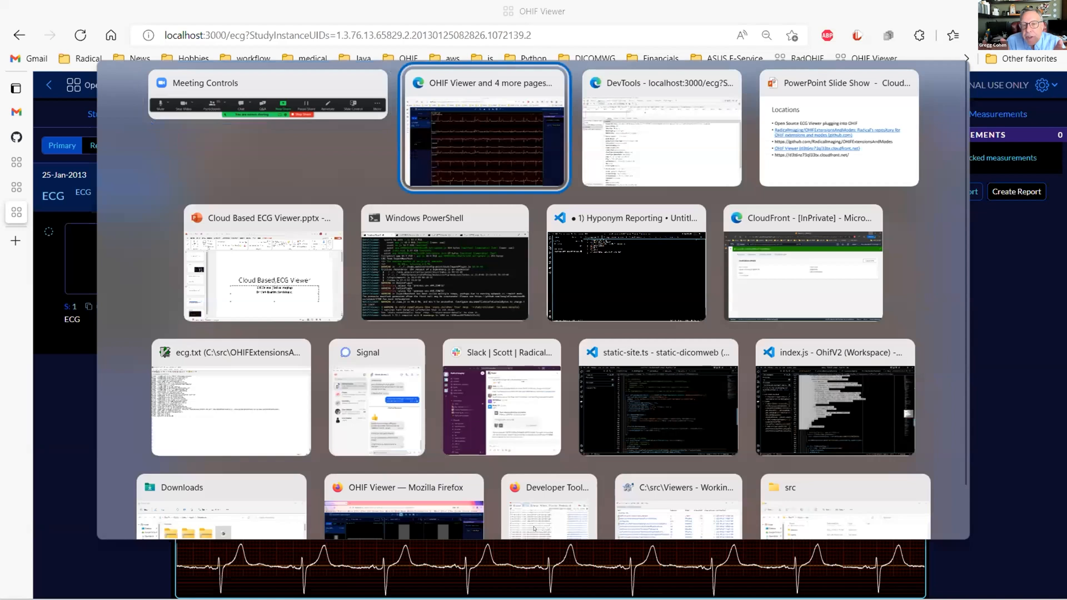
{"action": "left_click", "coordinate": [483, 128]}
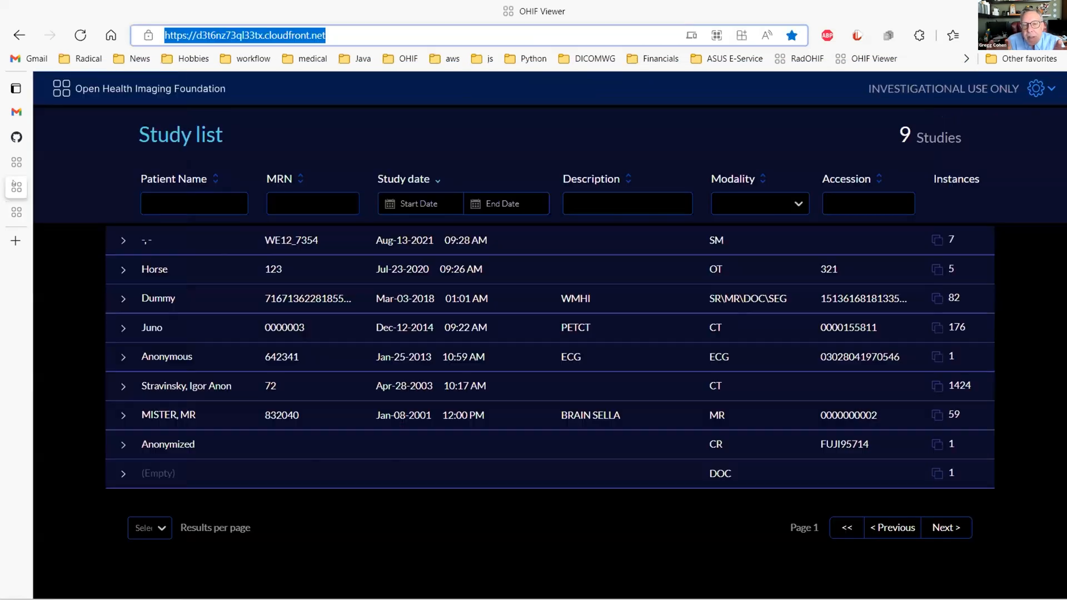
{"action": "left_click", "coordinate": [185, 385]}
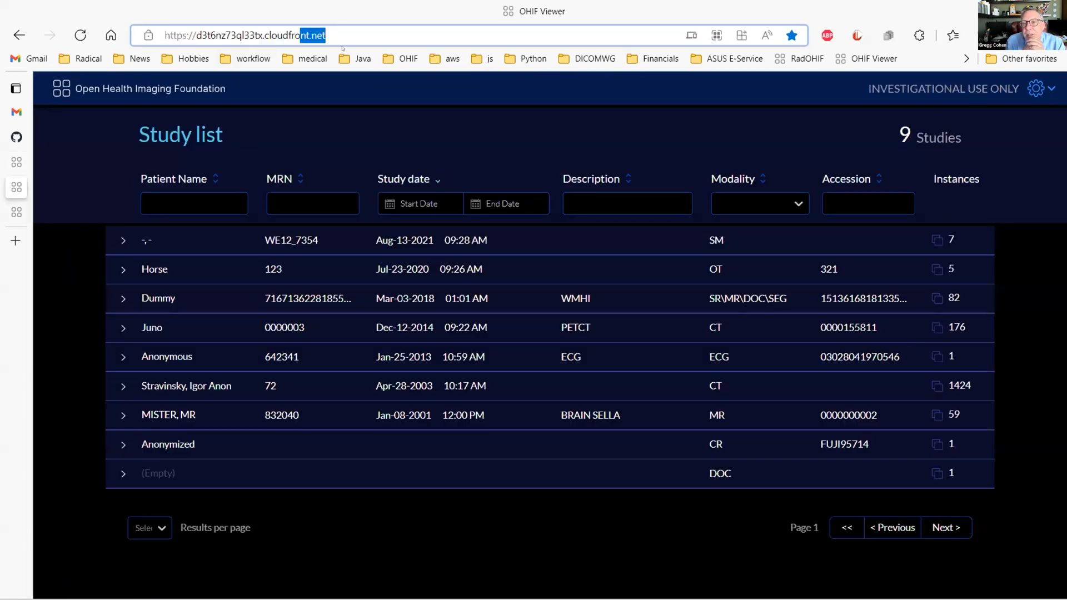
{"action": "left_click", "coordinate": [242, 35]}
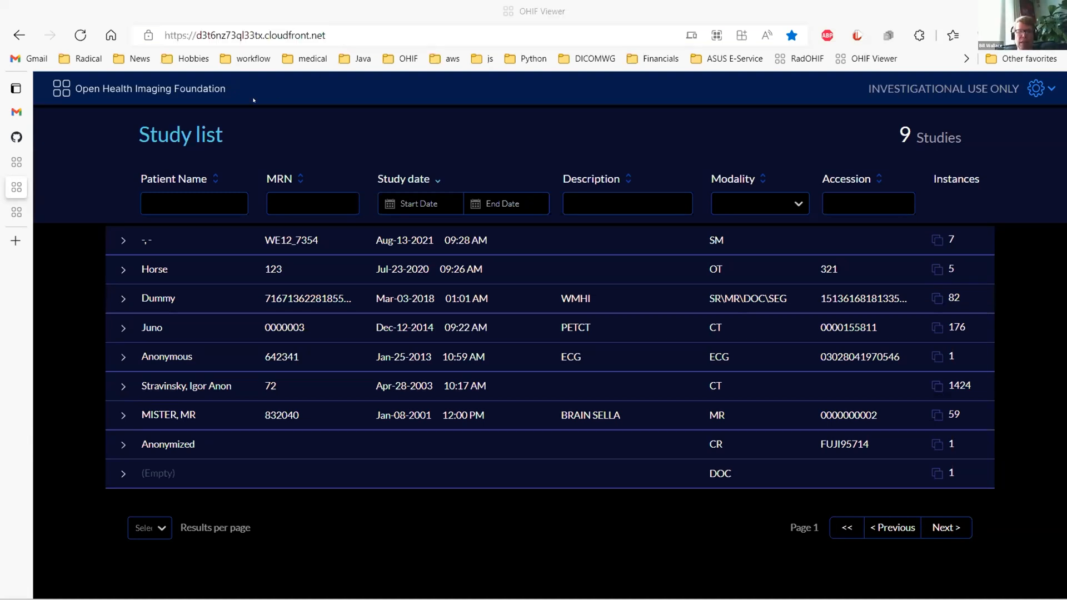
{"action": "mouse_move", "coordinate": [387, 336]}
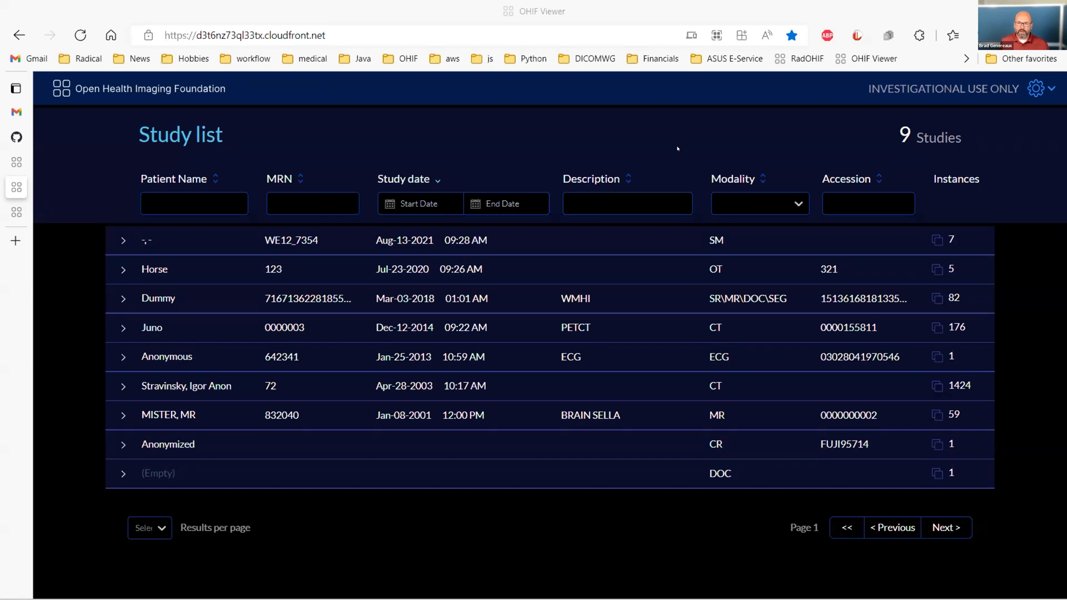
{"action": "mouse_move", "coordinate": [711, 522]}
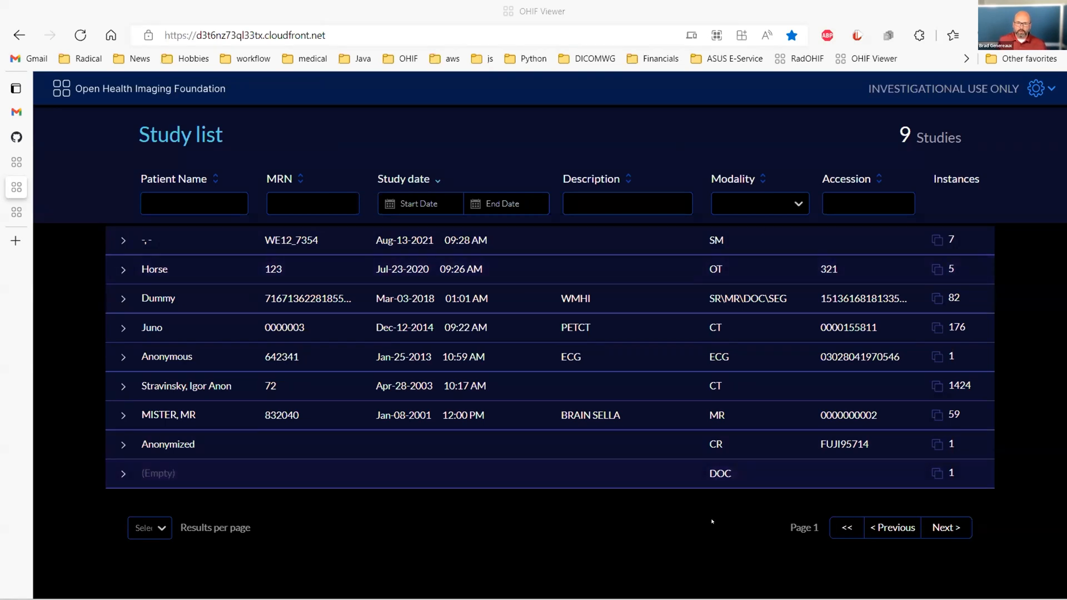